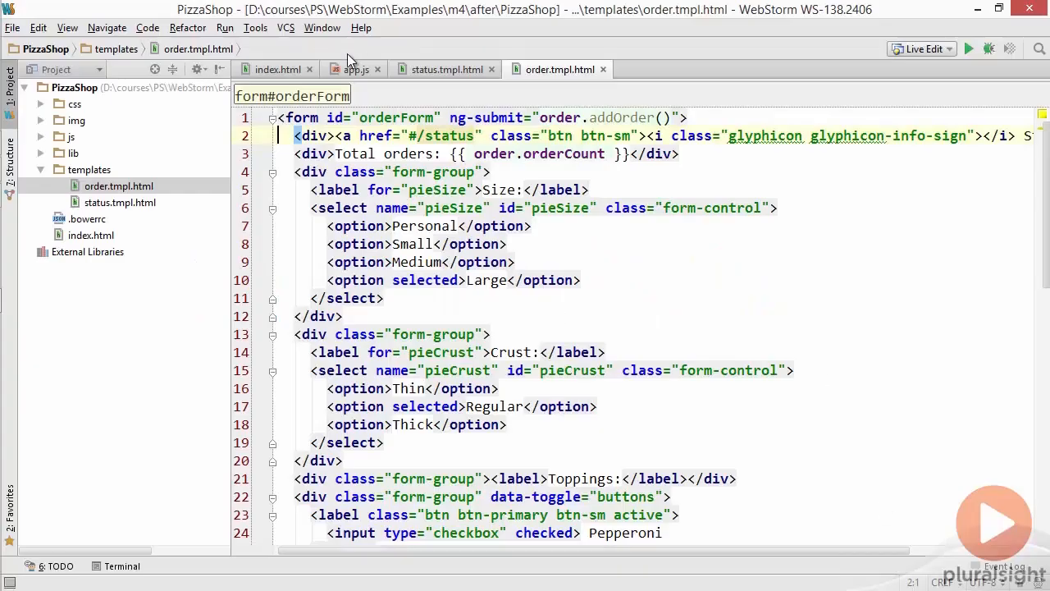
- In app.js, add module.directive named 'wmStatusBar'
click(357, 69)
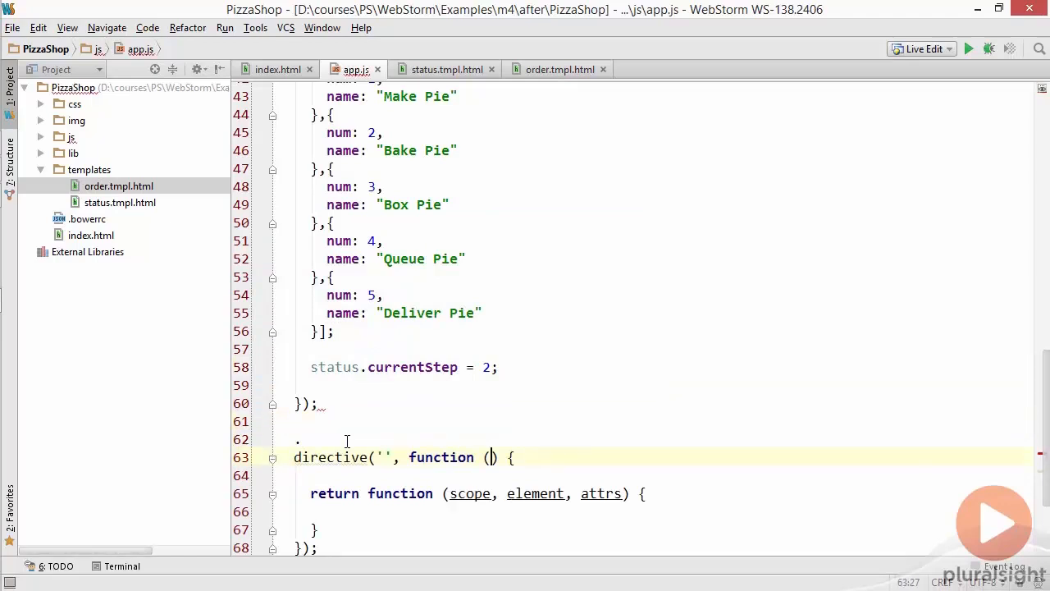
text(module)
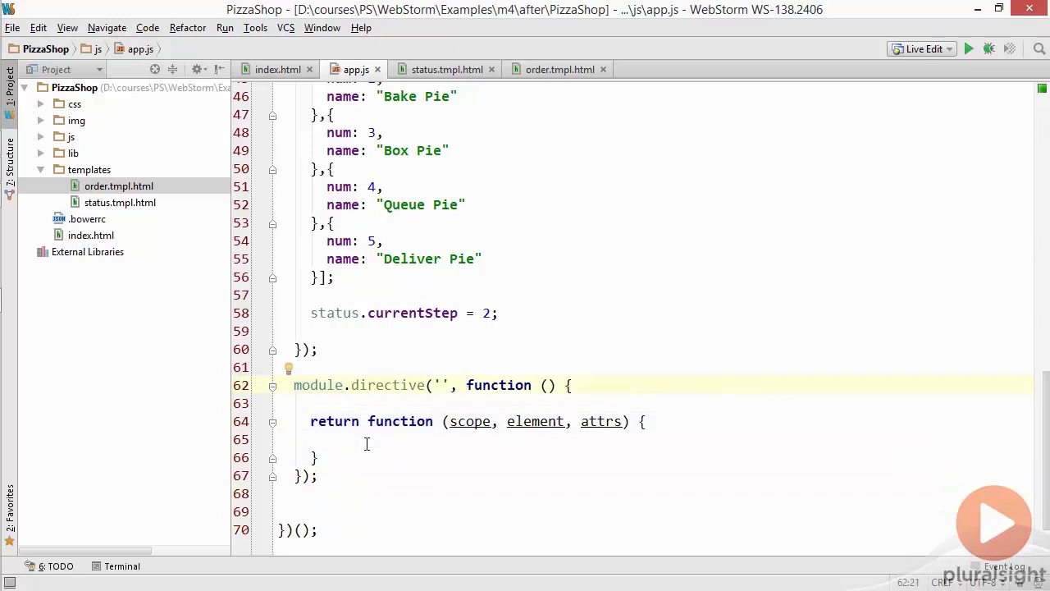
click(440, 384)
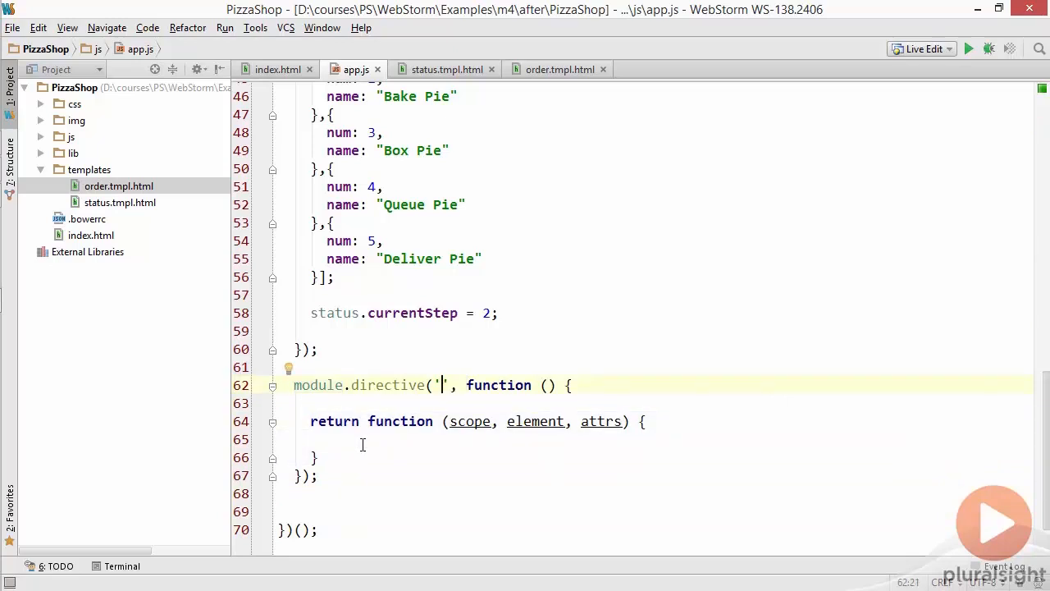
text(wm)
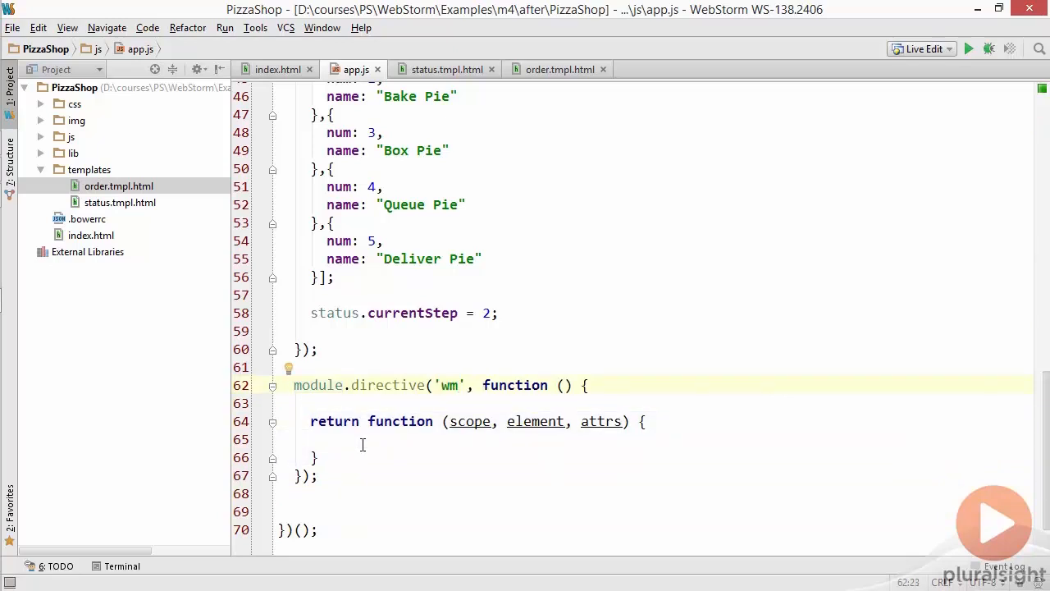
click(463, 384)
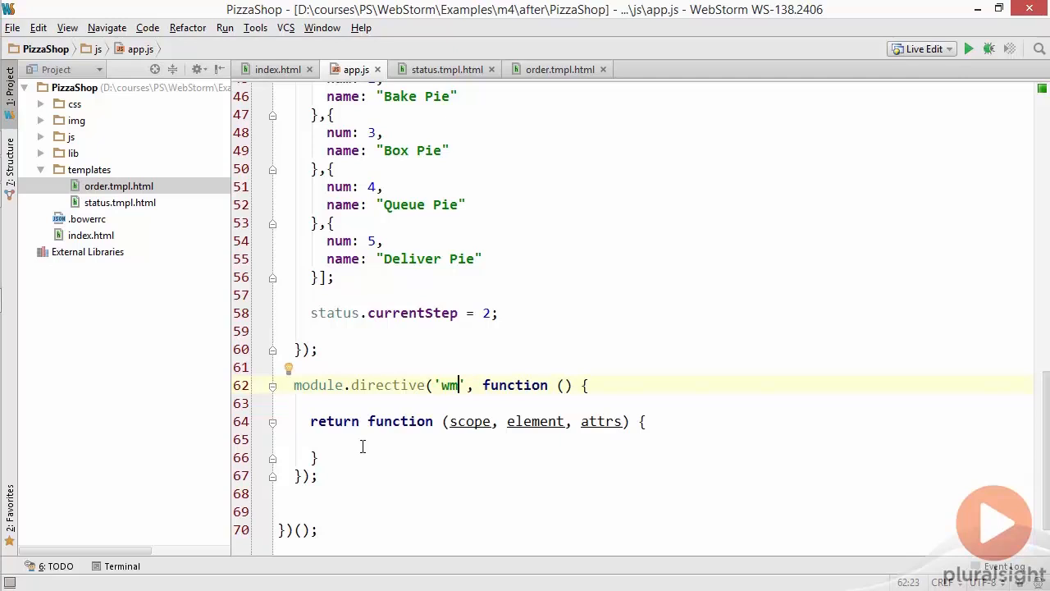
text(StatusB)
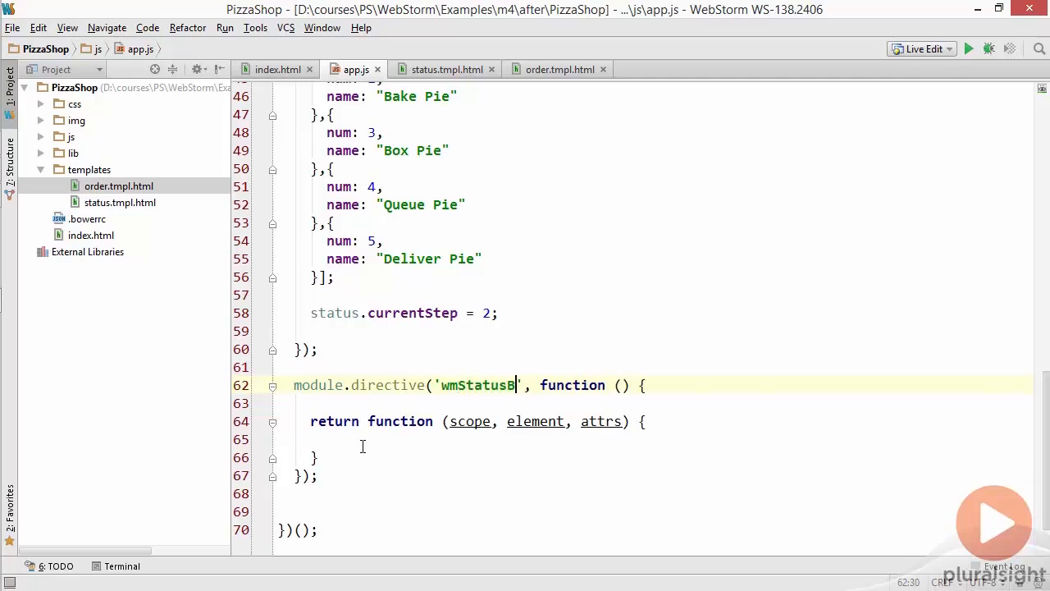
text(ar)
click(656, 458)
text(;)
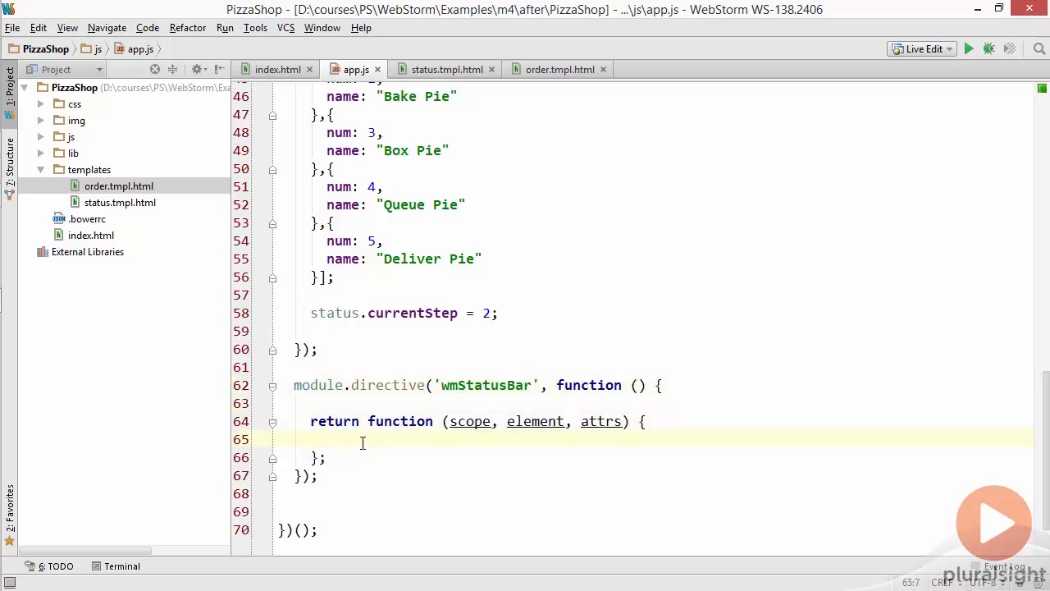
- Make its returned function set element.text("this is the statusBar")
text(element.text("this is)
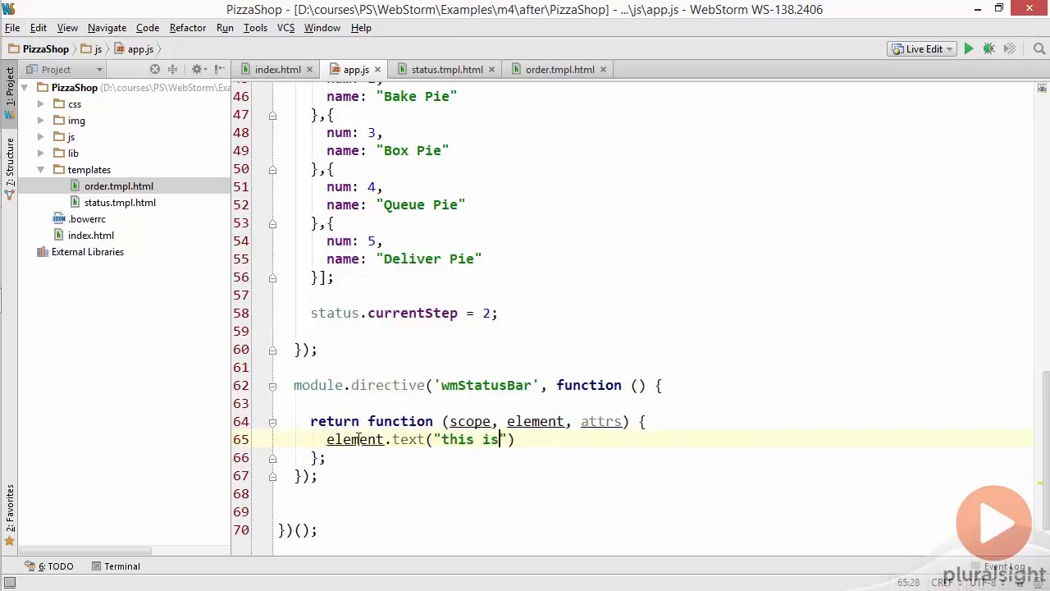
text(the statusBar)
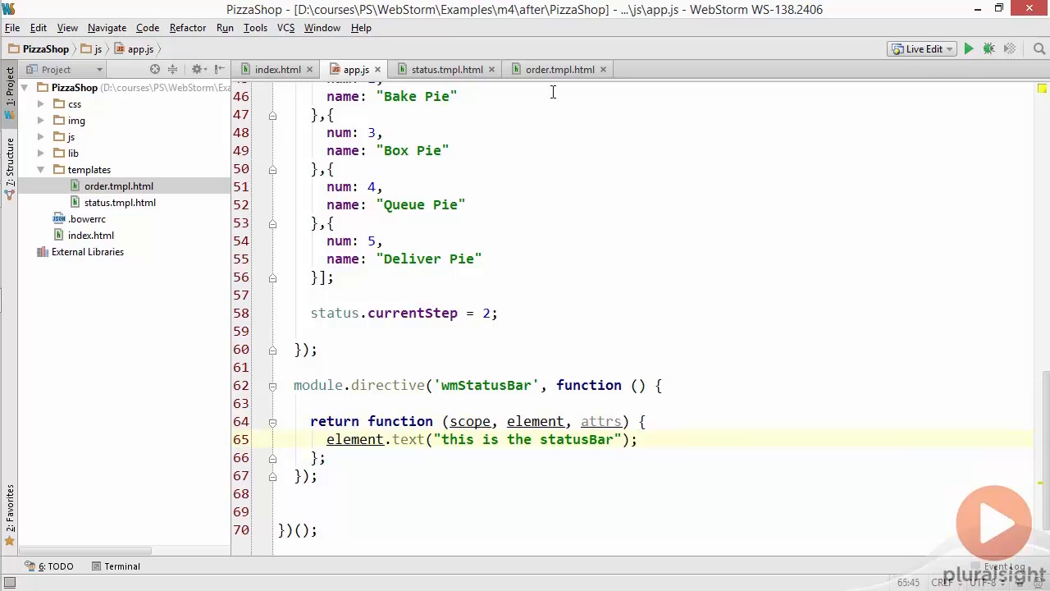
- In order.tmpl.html, start a <div wm… below the closing form tag via autocomplete
click(558, 69)
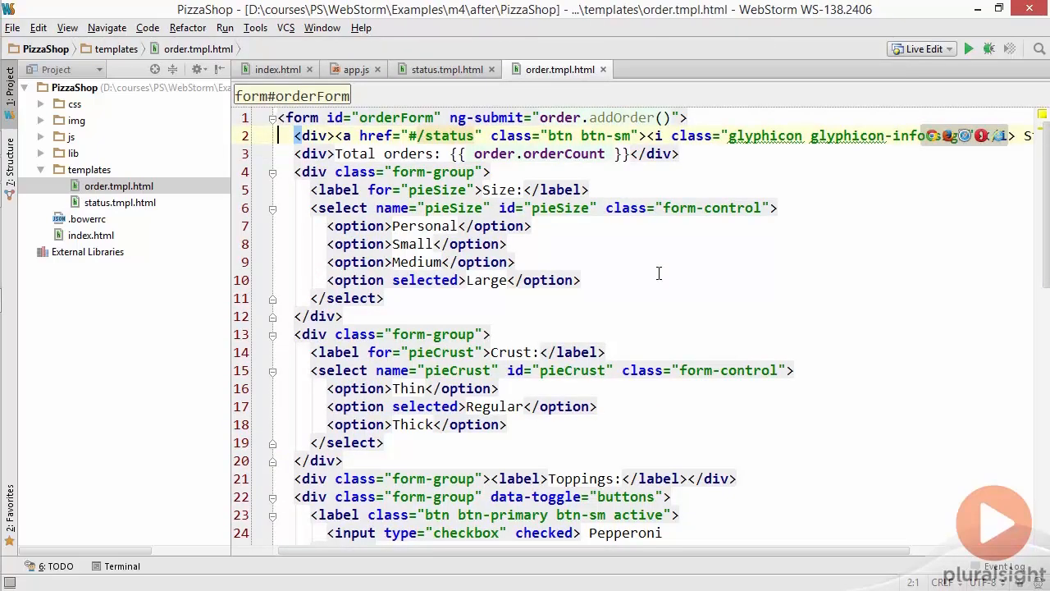
text(<d)
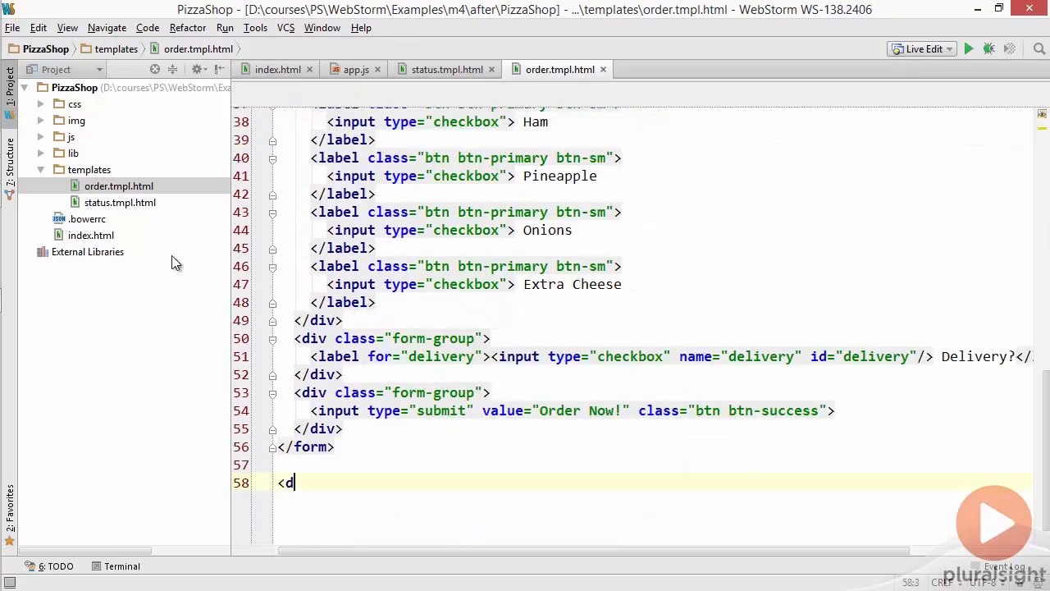
text(iv)
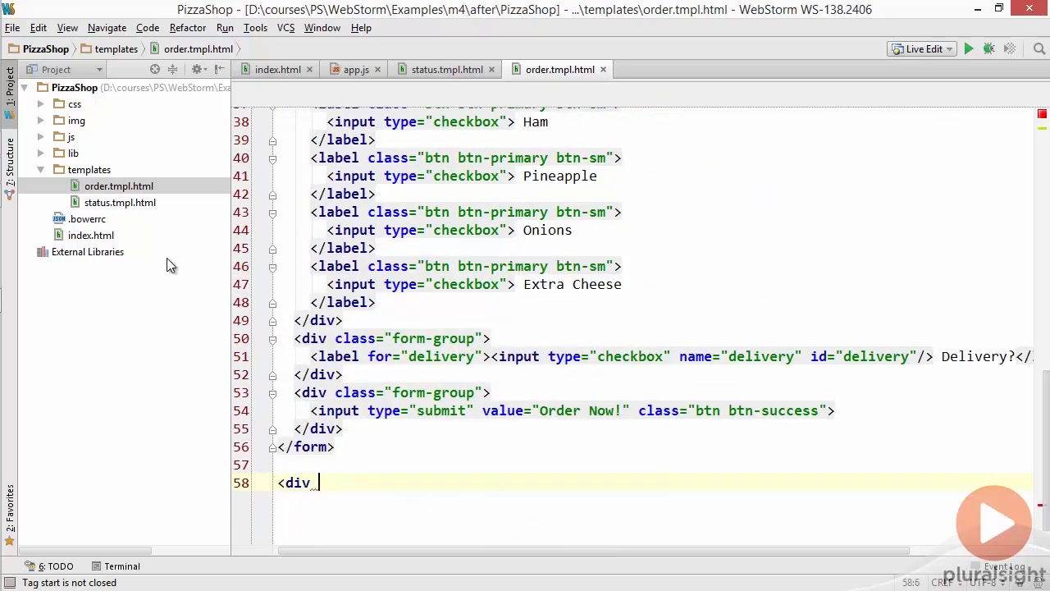
text(wm)
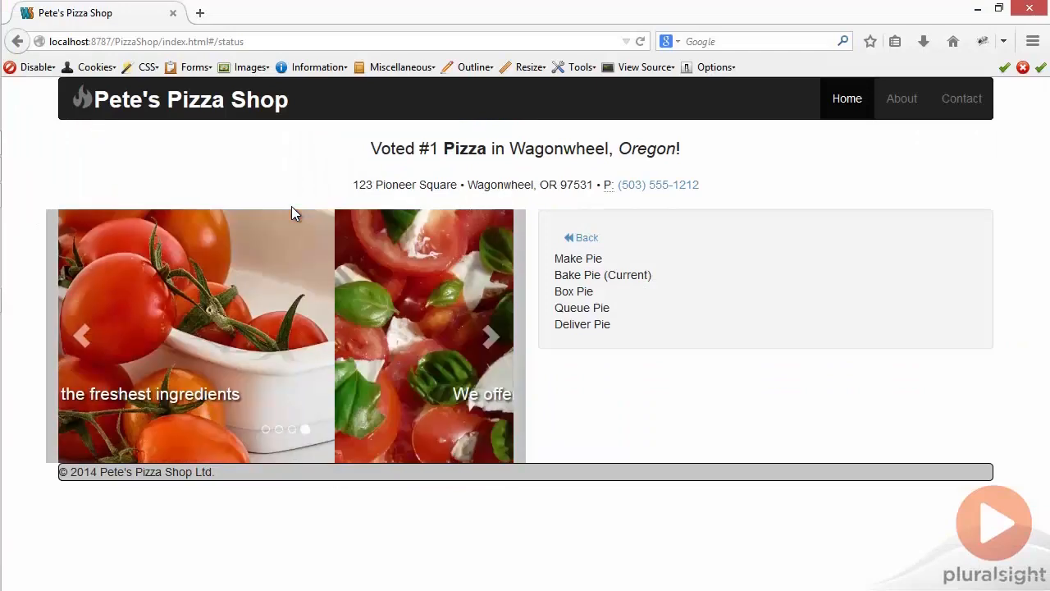
- Check the running Pizza Shop status page in Firefox
click(581, 238)
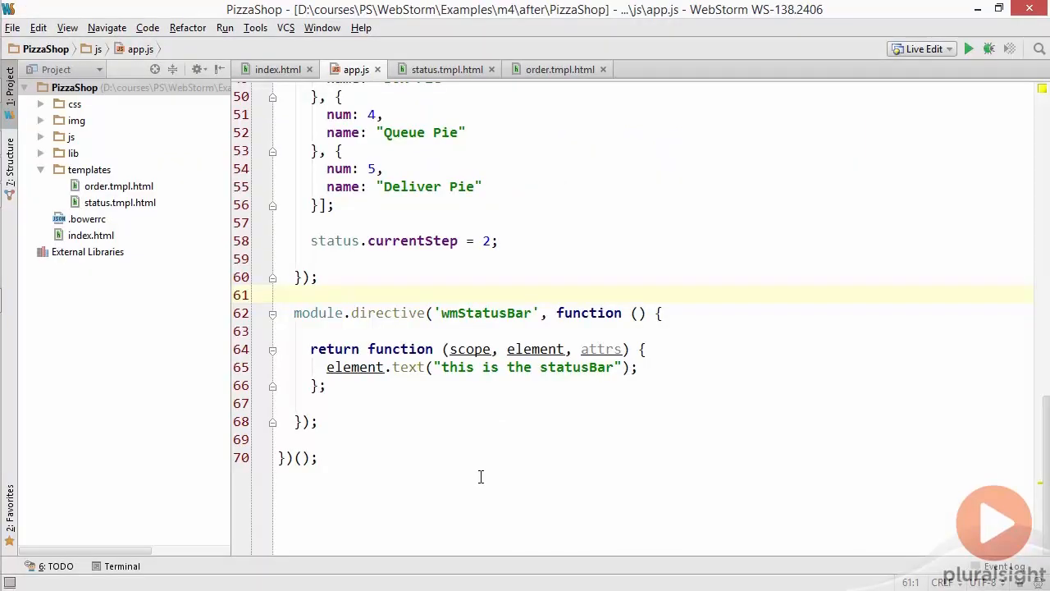
- Wrap the returned function as { link: function…, restrict: "E" }
click(279, 295)
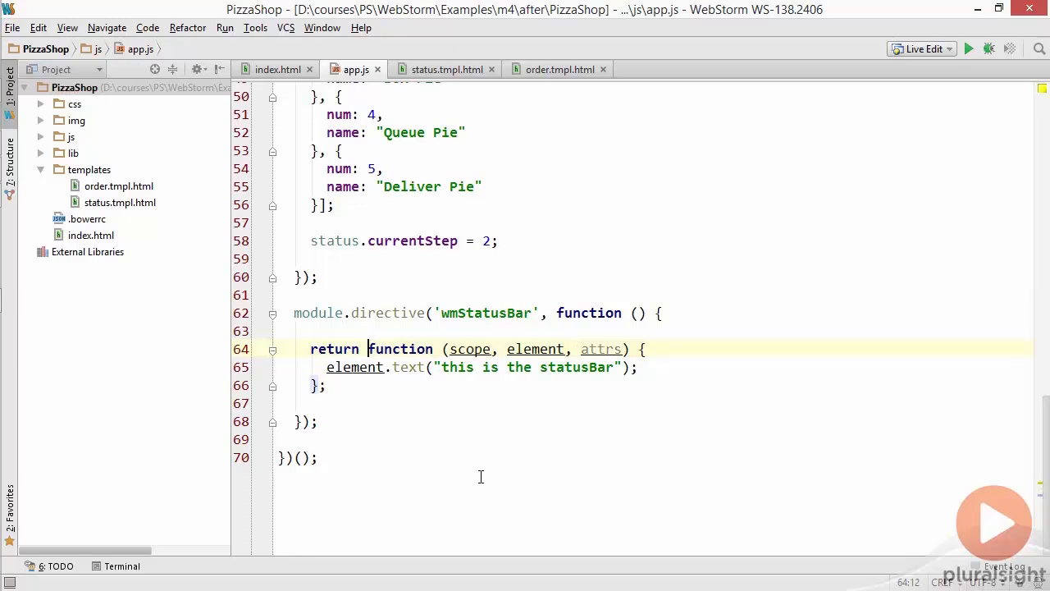
text({)
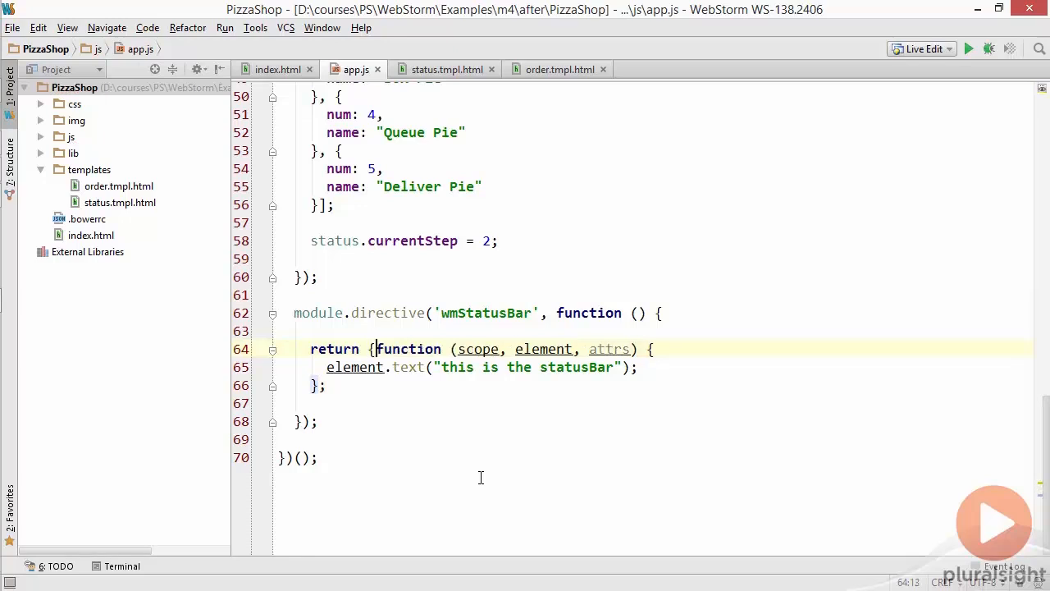
text(link:)
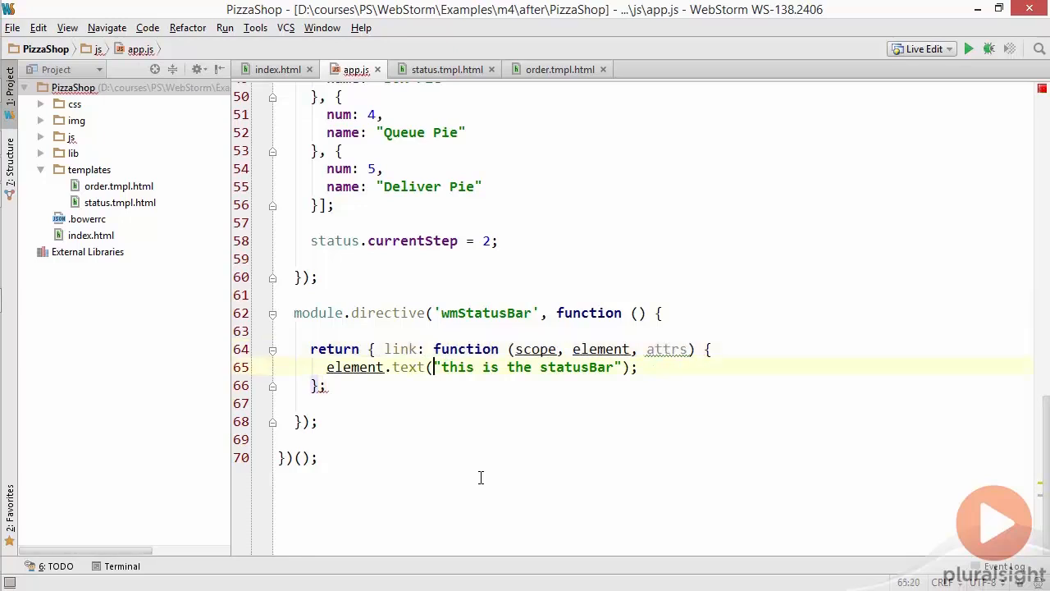
text(restrict: "E)
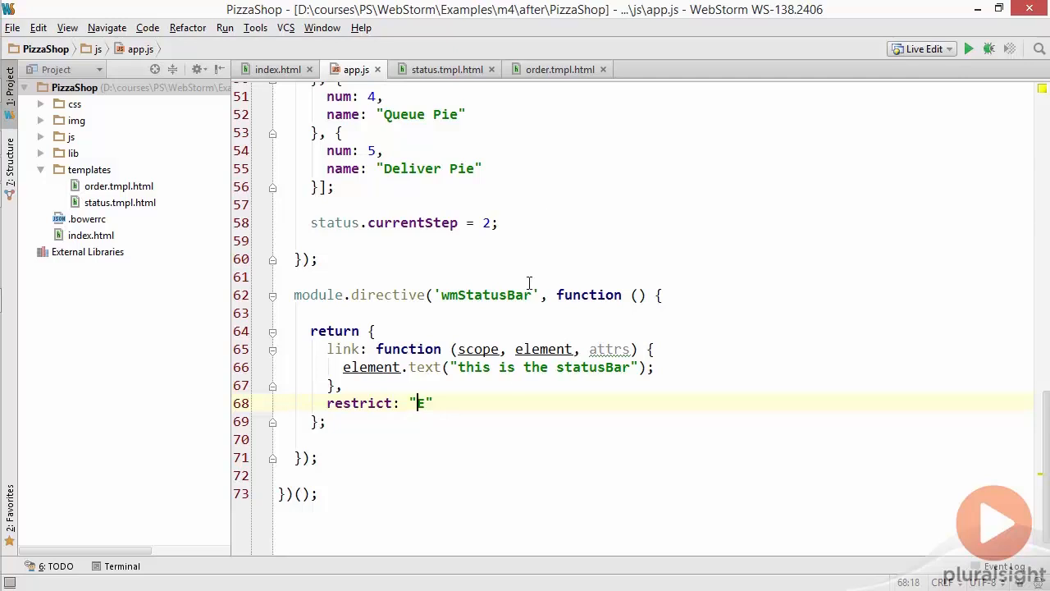
click(558, 69)
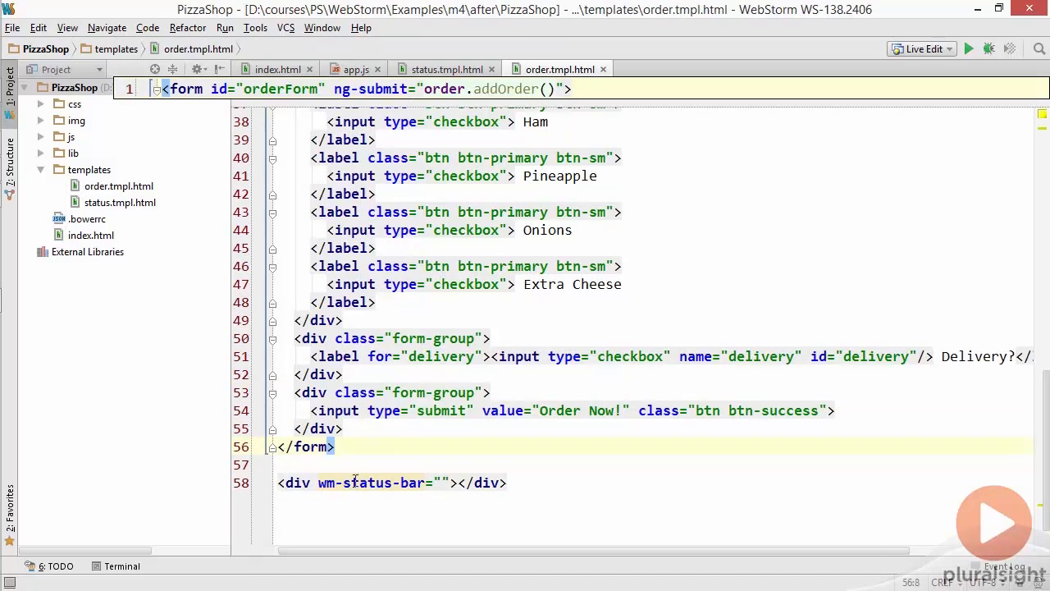
mouse_move(356, 483)
text(wm-status-bar)
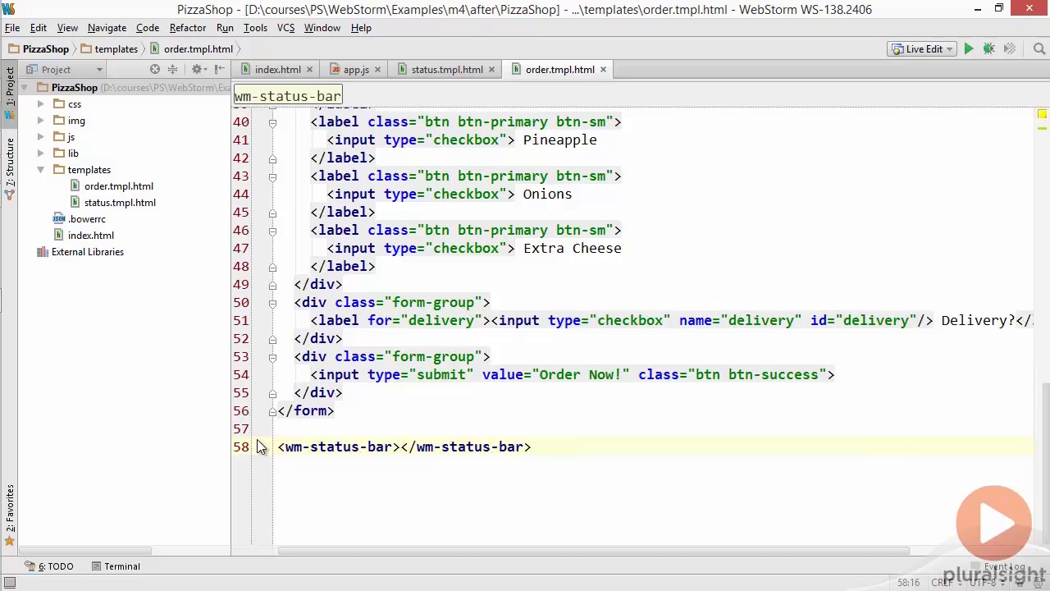
- Change the wm-status-bar div into a <wm-status-bar></wm-status-bar> element and return to app.js
click(401, 446)
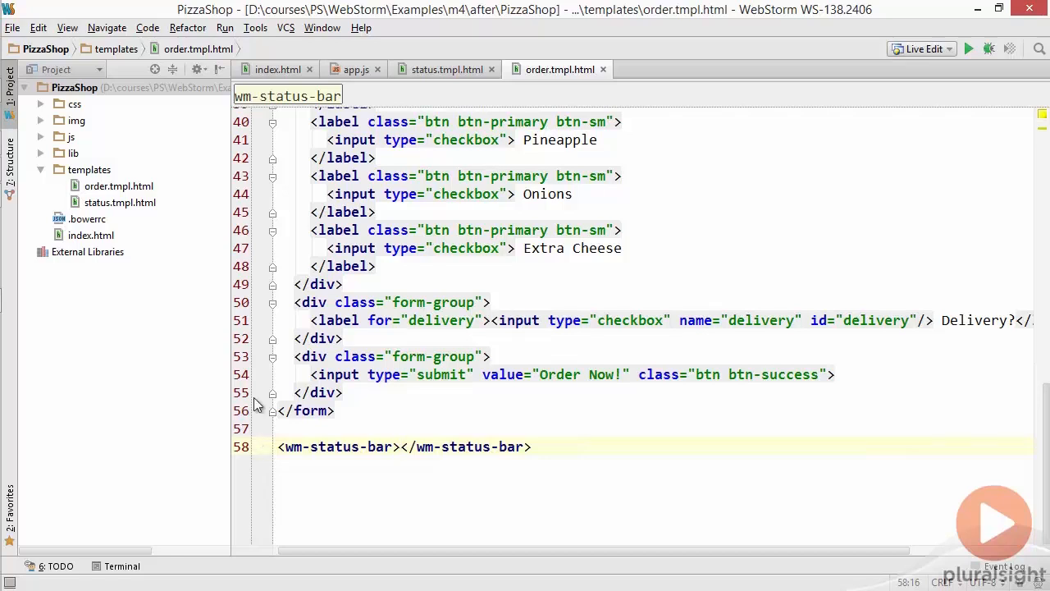
click(356, 69)
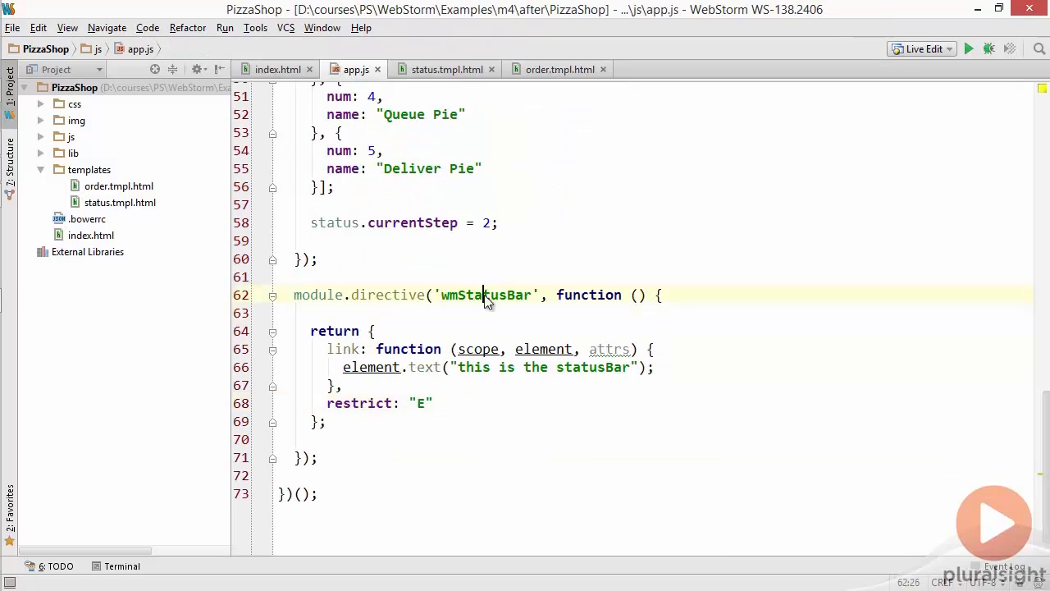
- Refactor-rename the directive to wmPizzaBar, applying it to all three usages
right_click(485, 295)
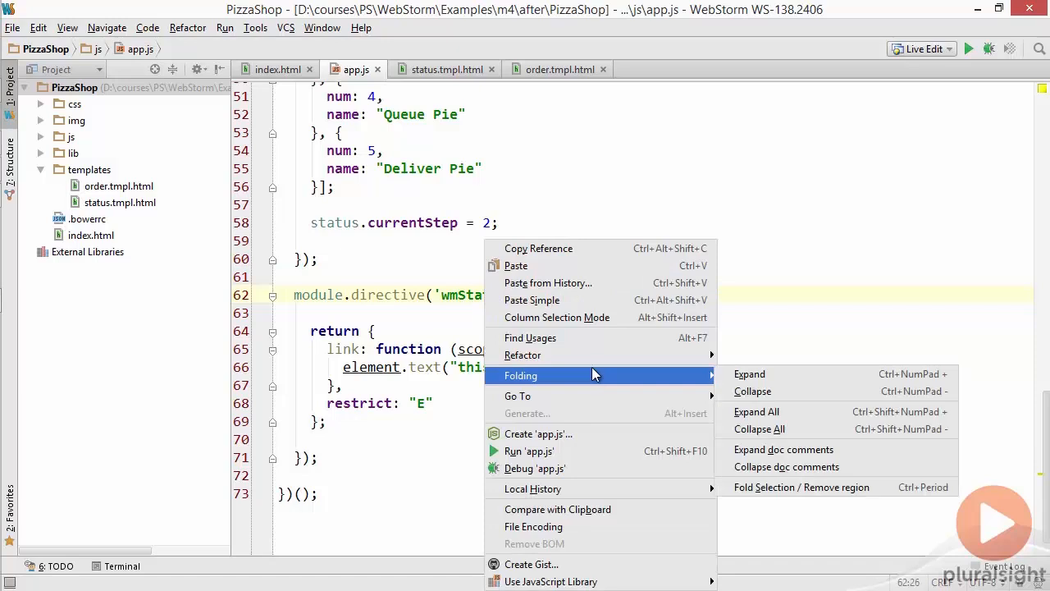
mouse_move(522, 355)
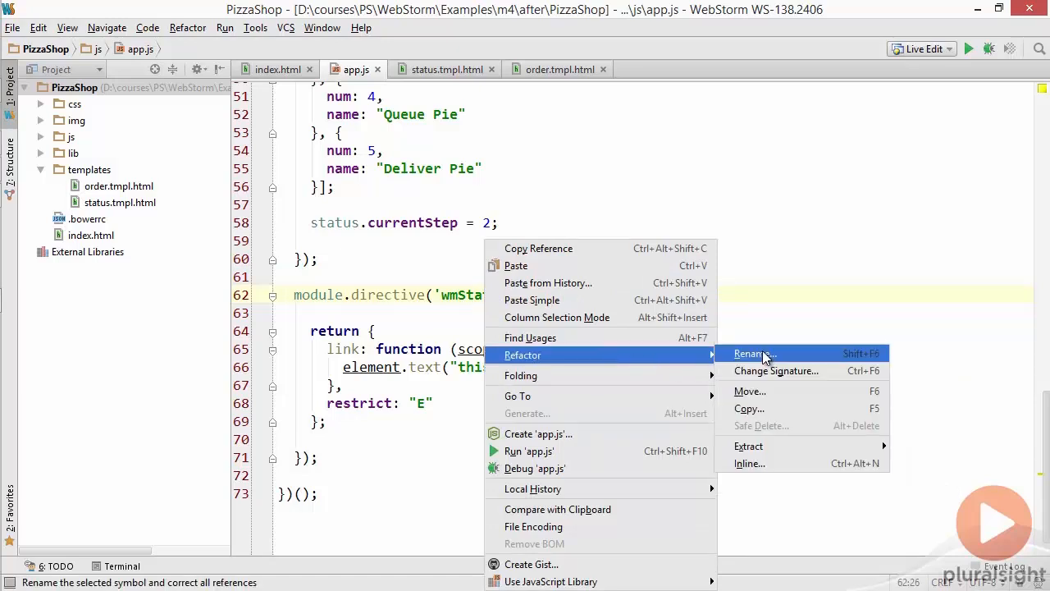
click(752, 355)
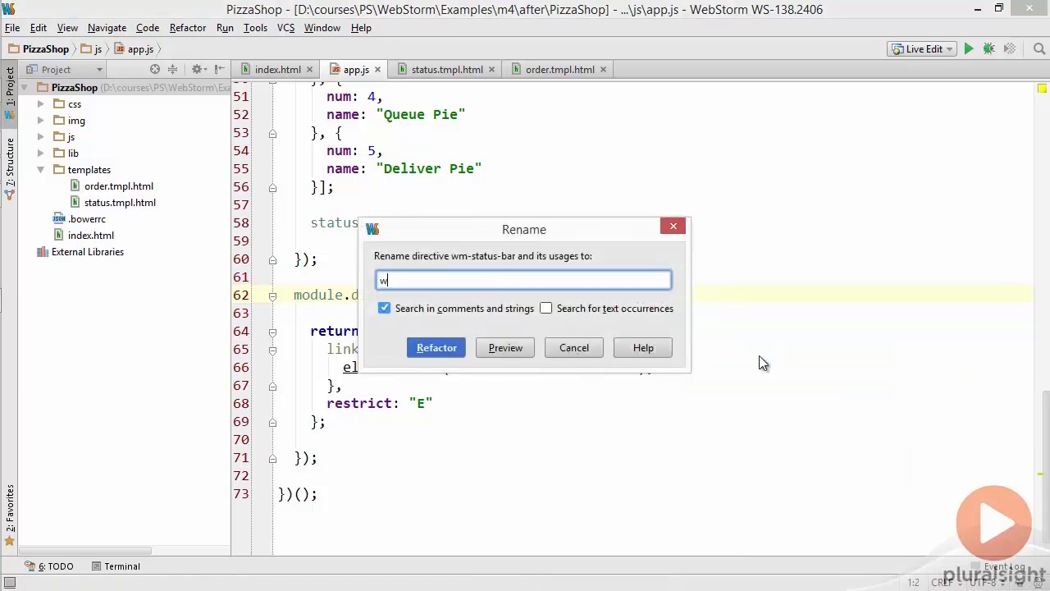
text(mPizzaBa)
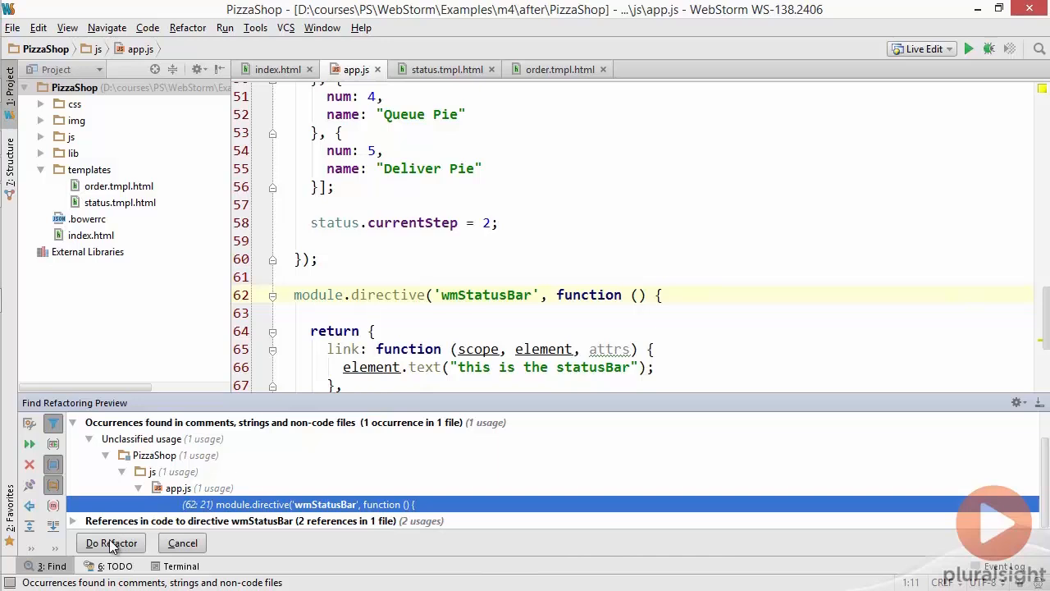
click(112, 541)
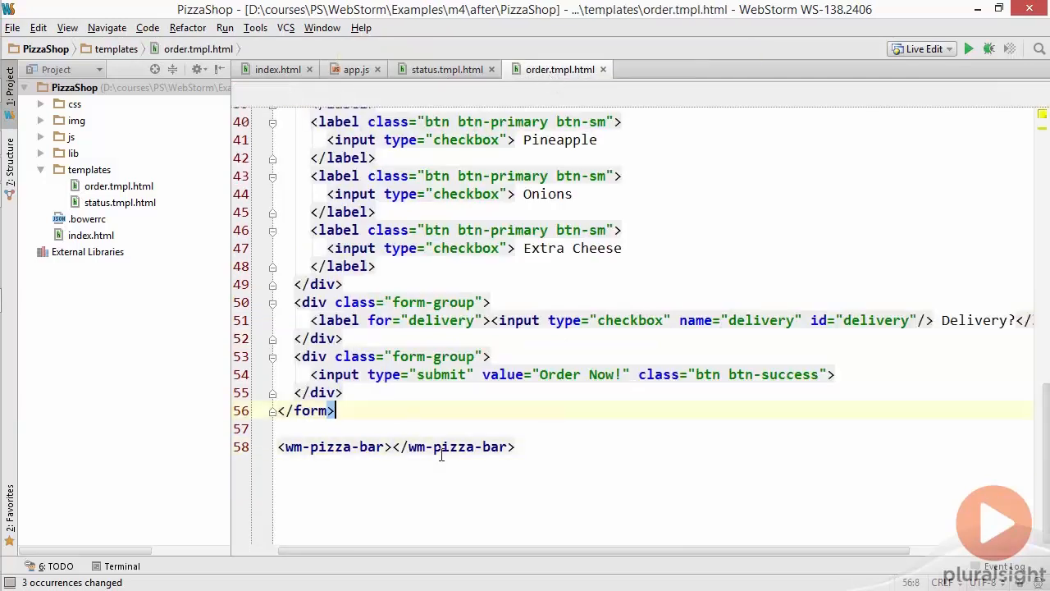
double_click(333, 446)
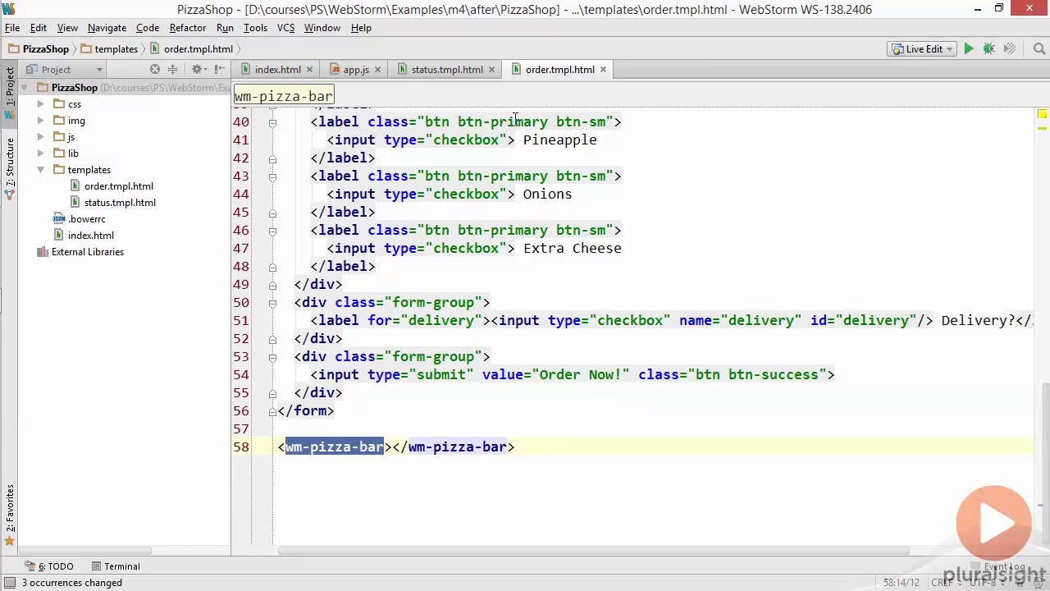
click(355, 69)
text(* @description Show a pizza bar)
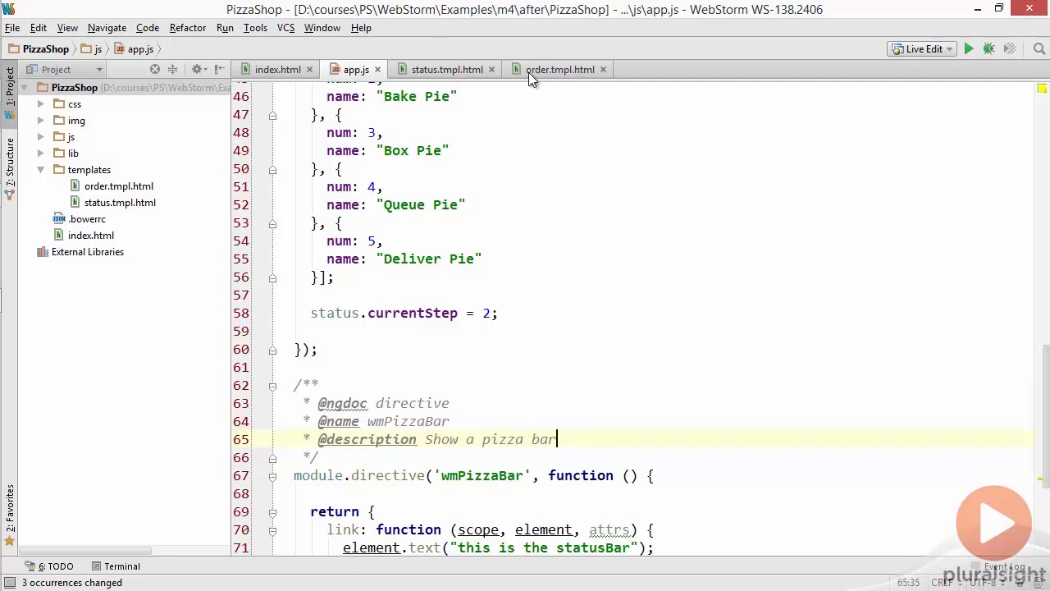
- Return to order.tmpl.html and review the <wm-pizza-bar> element below the form
click(562, 69)
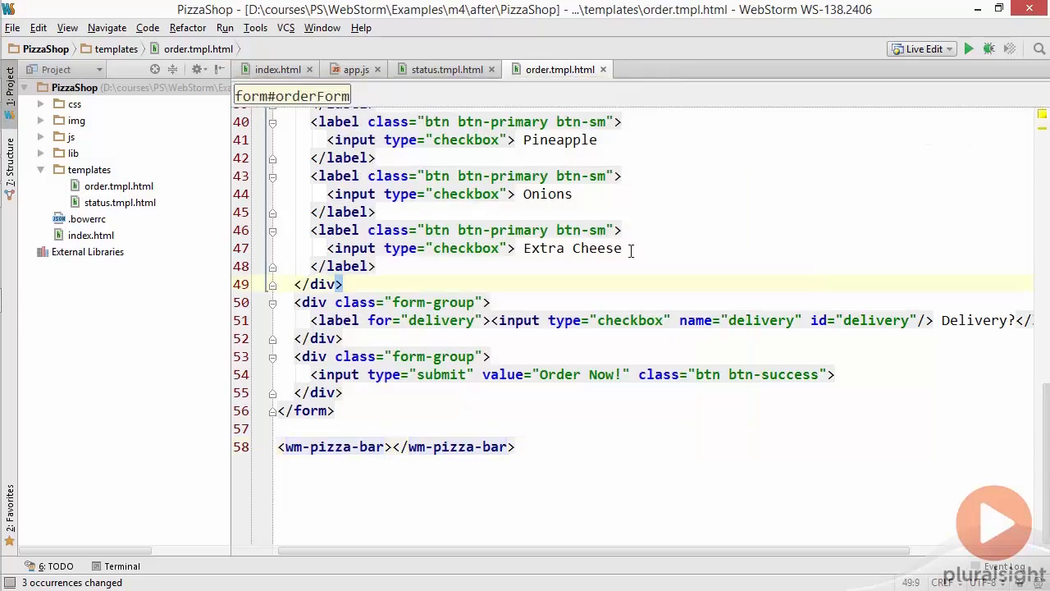
click(344, 284)
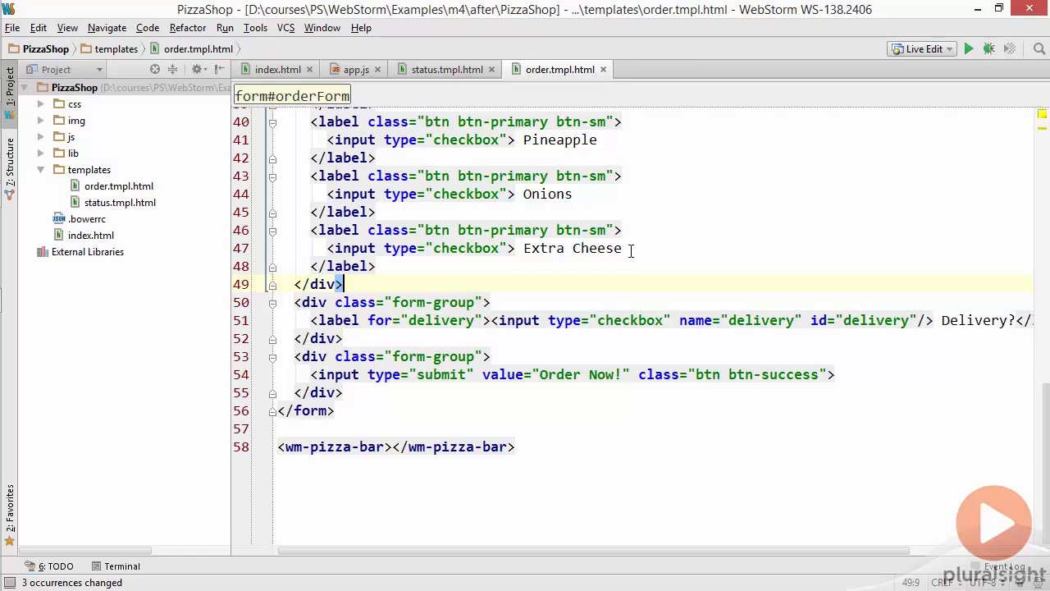